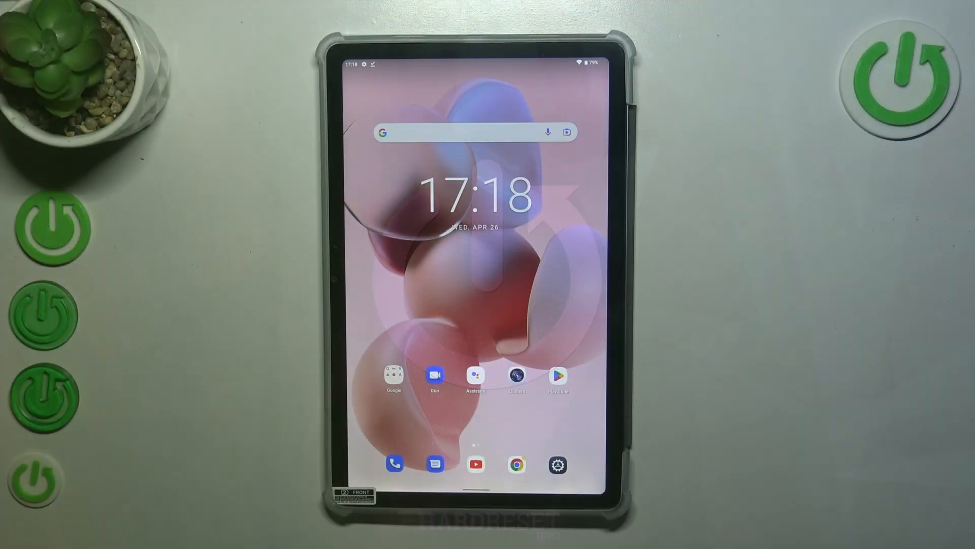
Launch the Settings app from the tablet's home screen
click(556, 463)
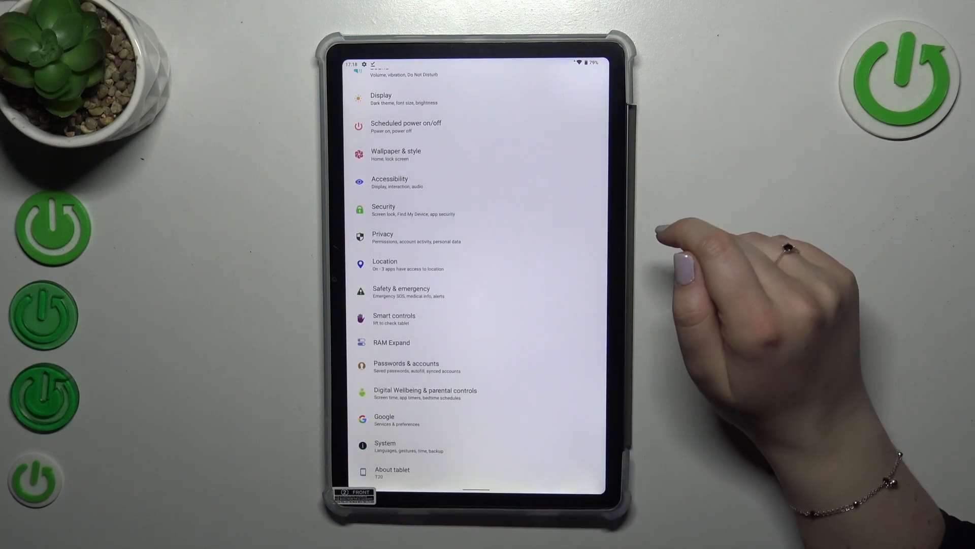
Navigate through System and Reset options to Reset Wi-Fi, mobile & Bluetooth
click(384, 446)
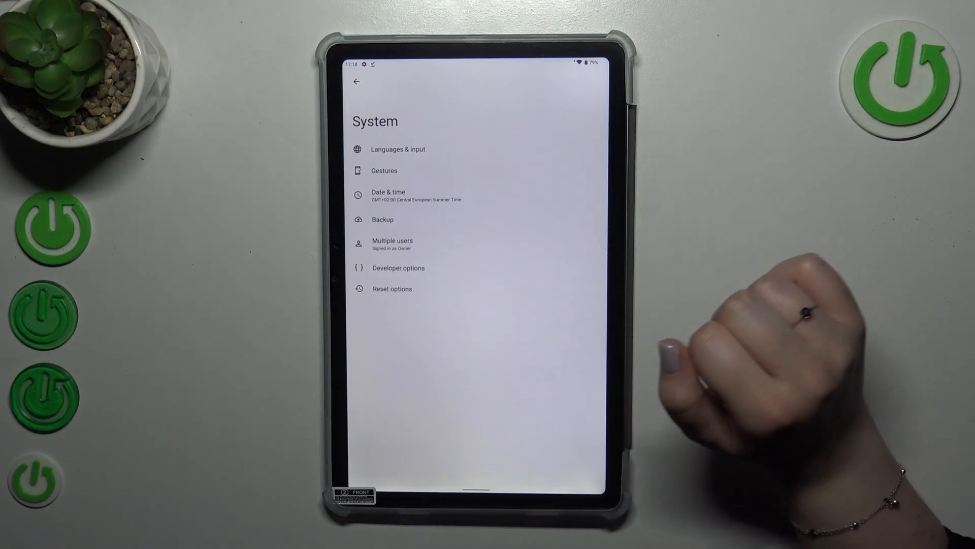
click(392, 287)
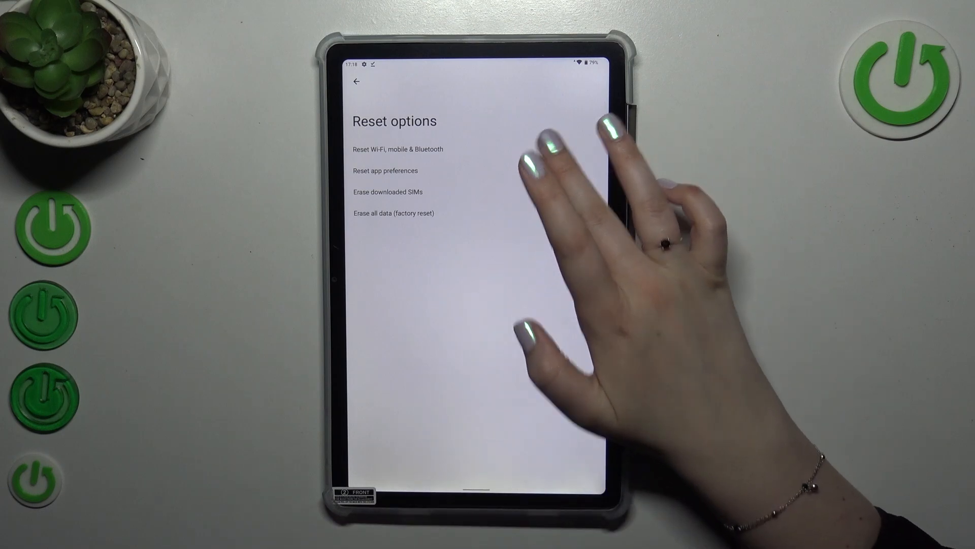
click(395, 148)
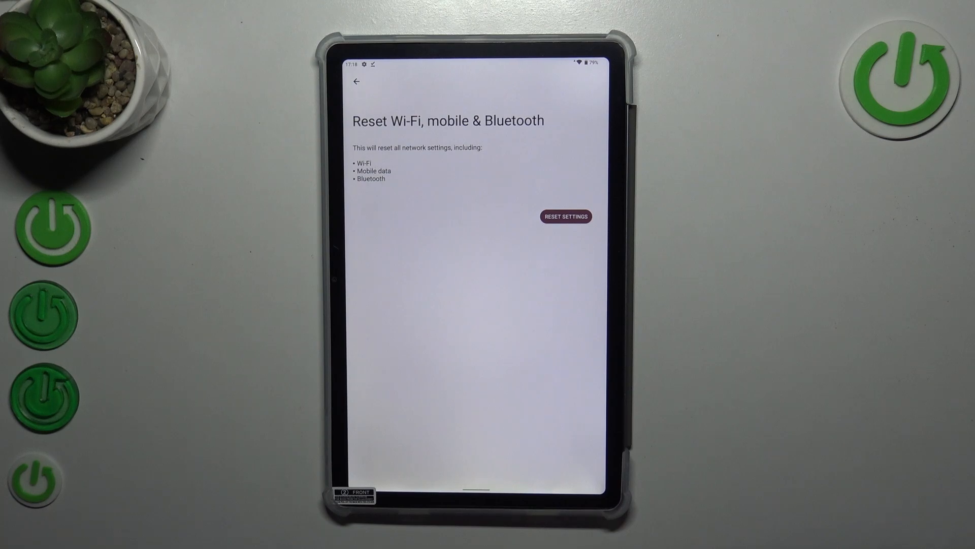
Start the network reset and confirm resetting all network settings
click(565, 215)
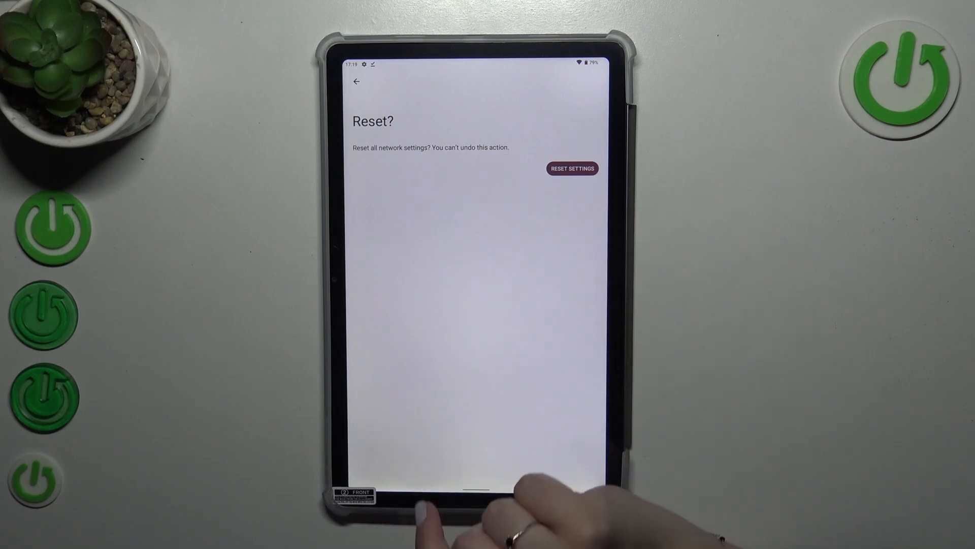
click(572, 169)
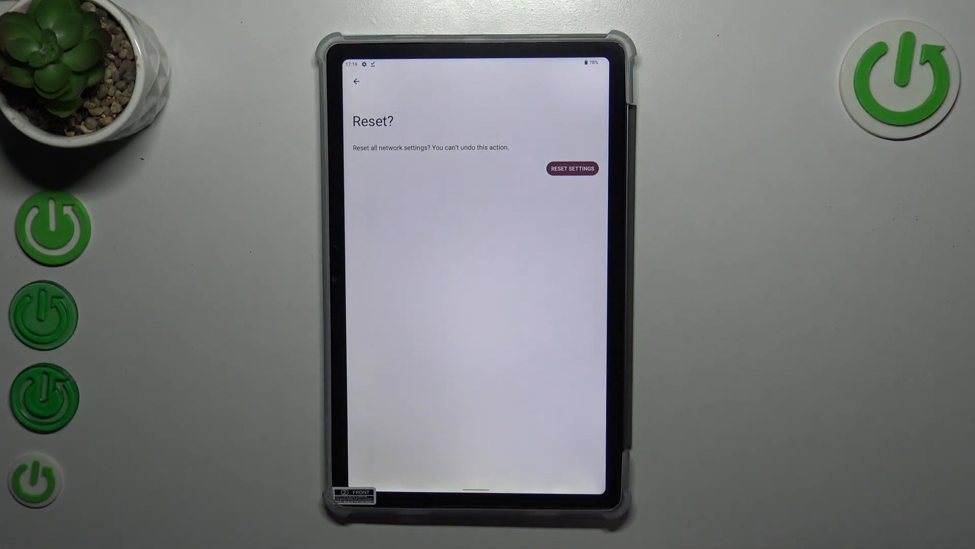
Return to the home screen after the network settings reset completes
click(571, 169)
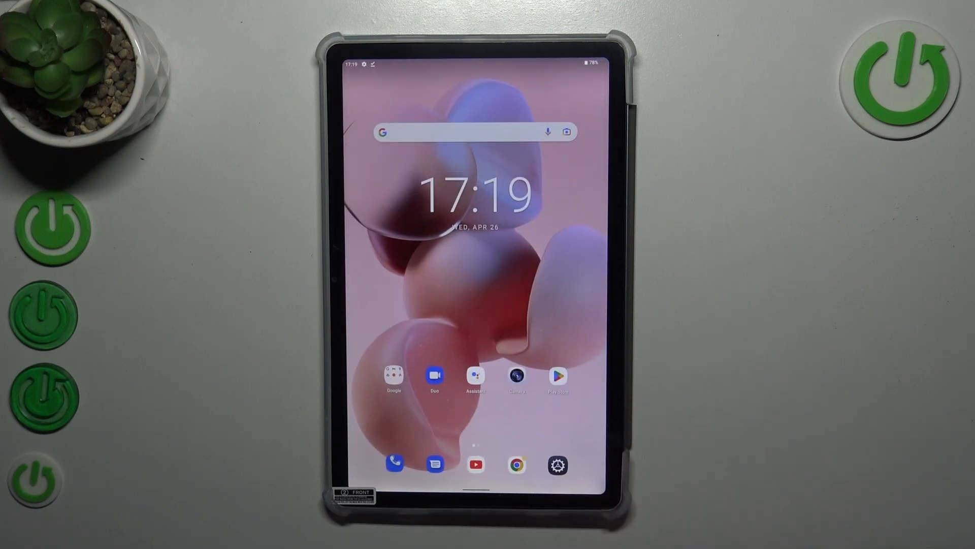